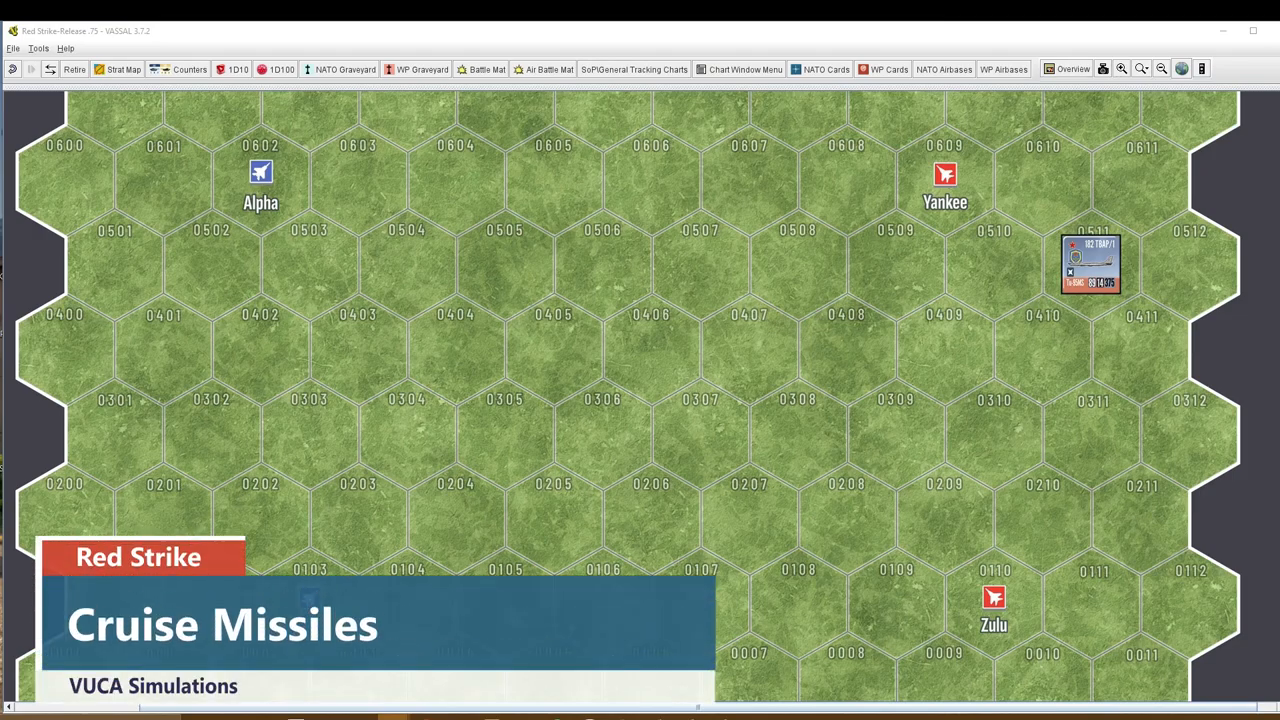
{"action": "mouse_move", "coordinate": [980, 302]}
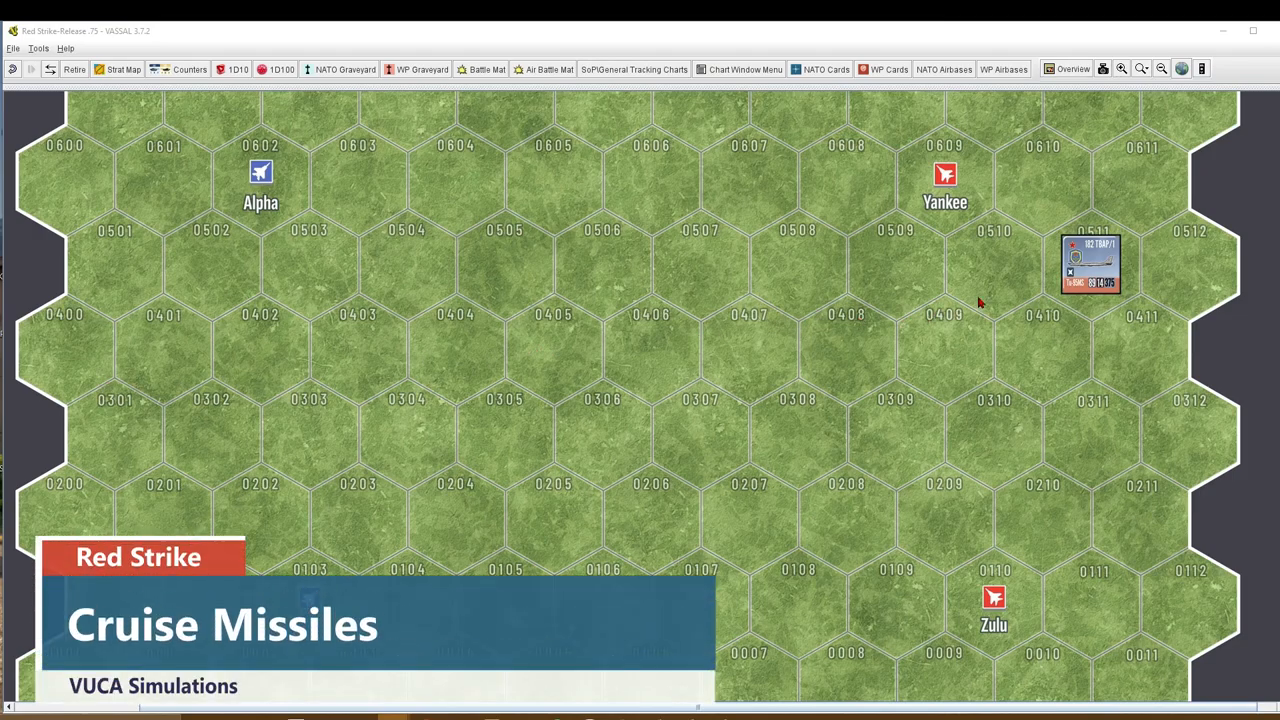
{"action": "mouse_move", "coordinate": [1080, 298]}
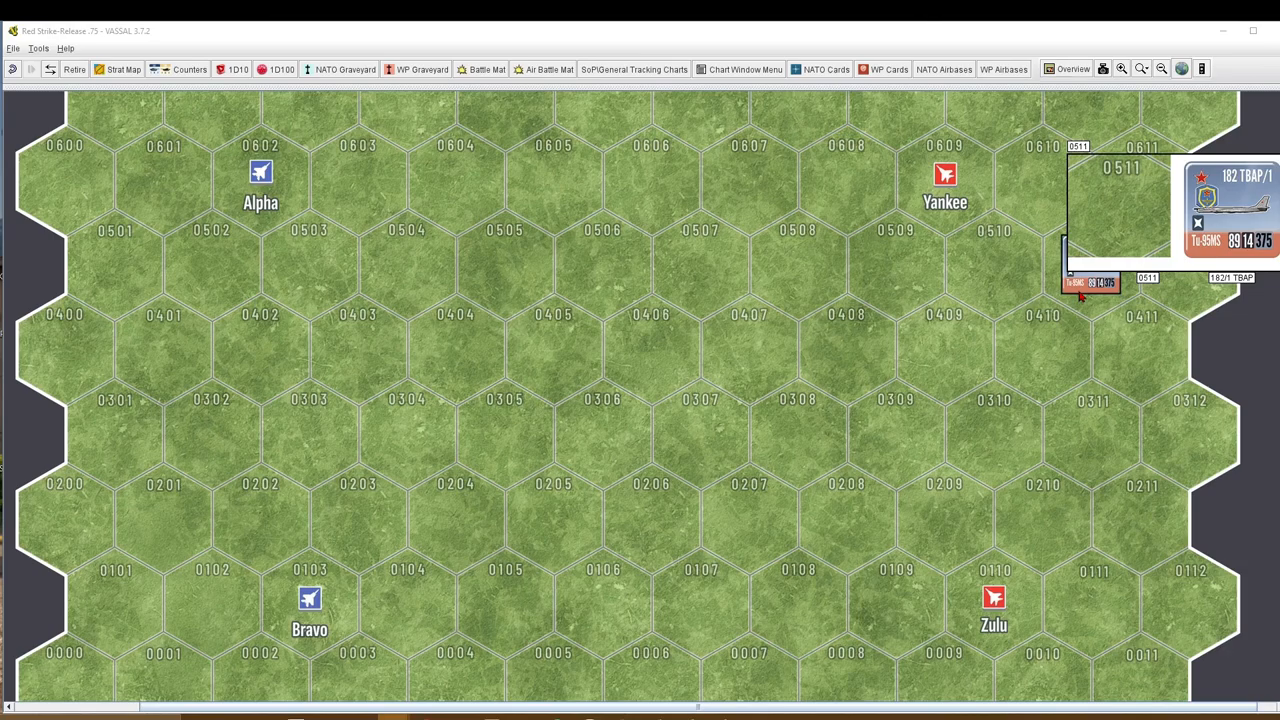
- Flip the bomber counter near hex 0511 to its other face via Flip Counter
{"action": "right_click", "coordinate": [1090, 264]}
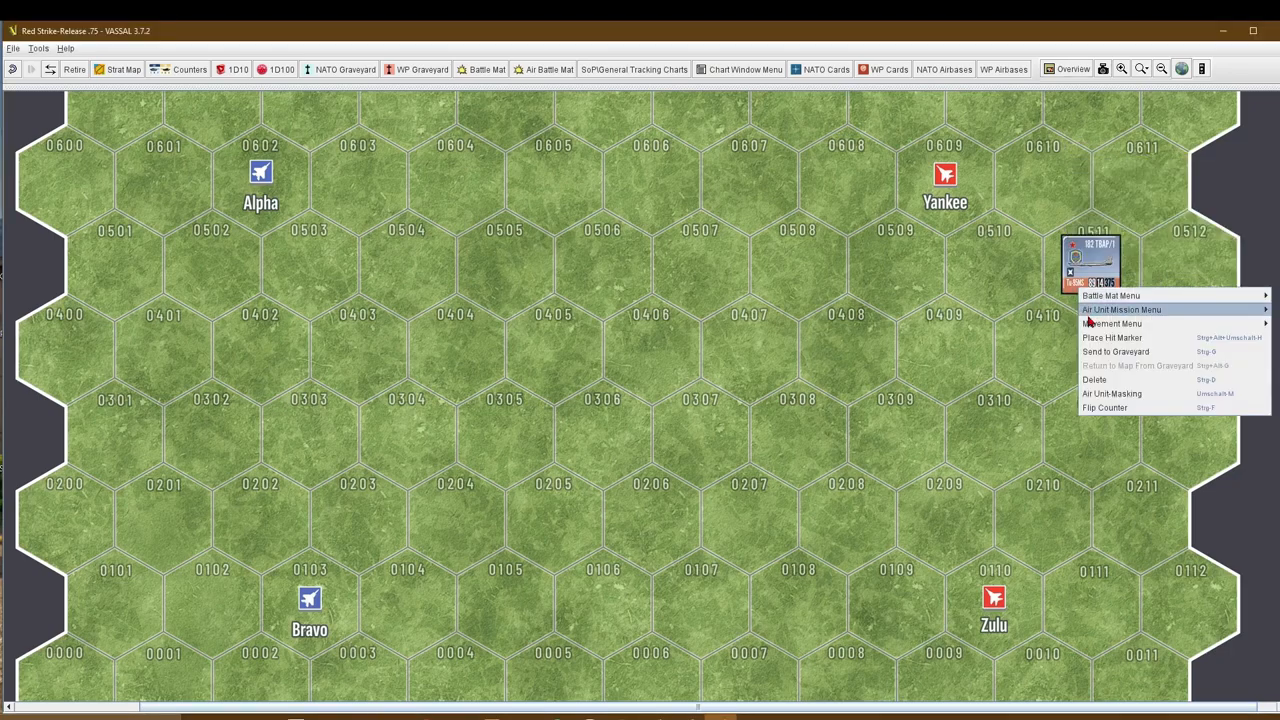
{"action": "left_click", "coordinate": [1104, 408]}
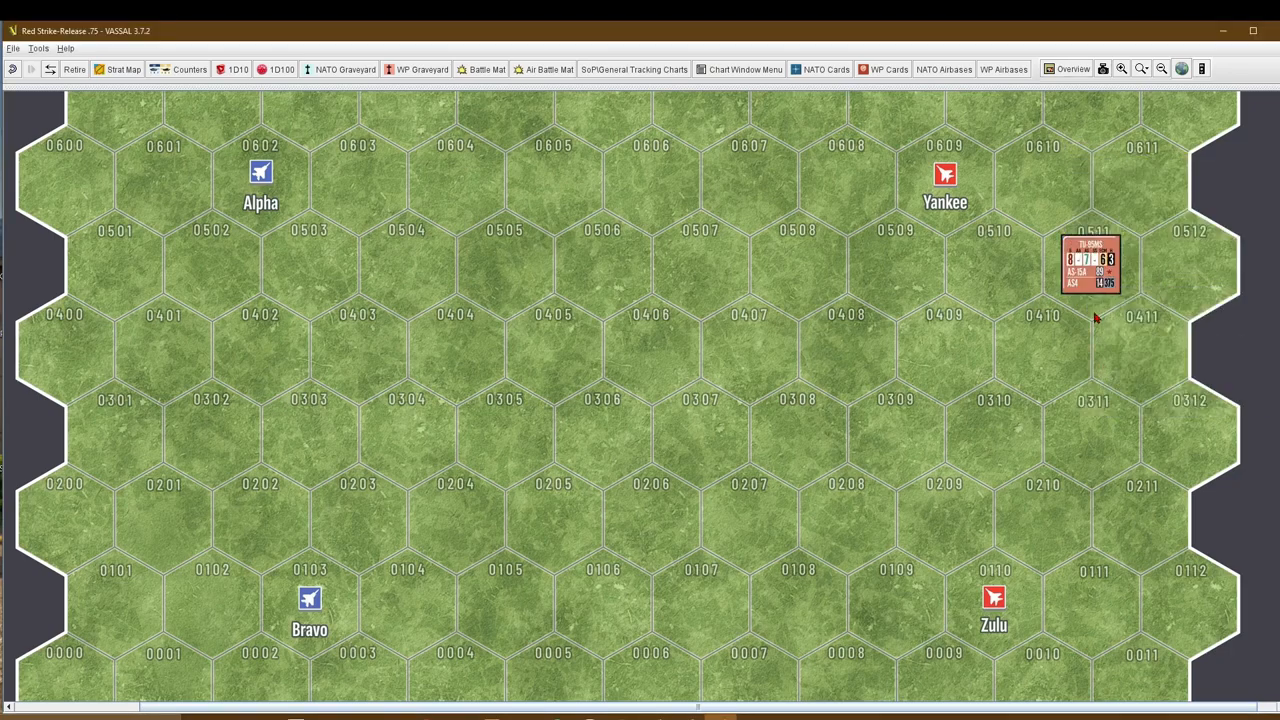
{"action": "mouse_move", "coordinate": [1118, 338]}
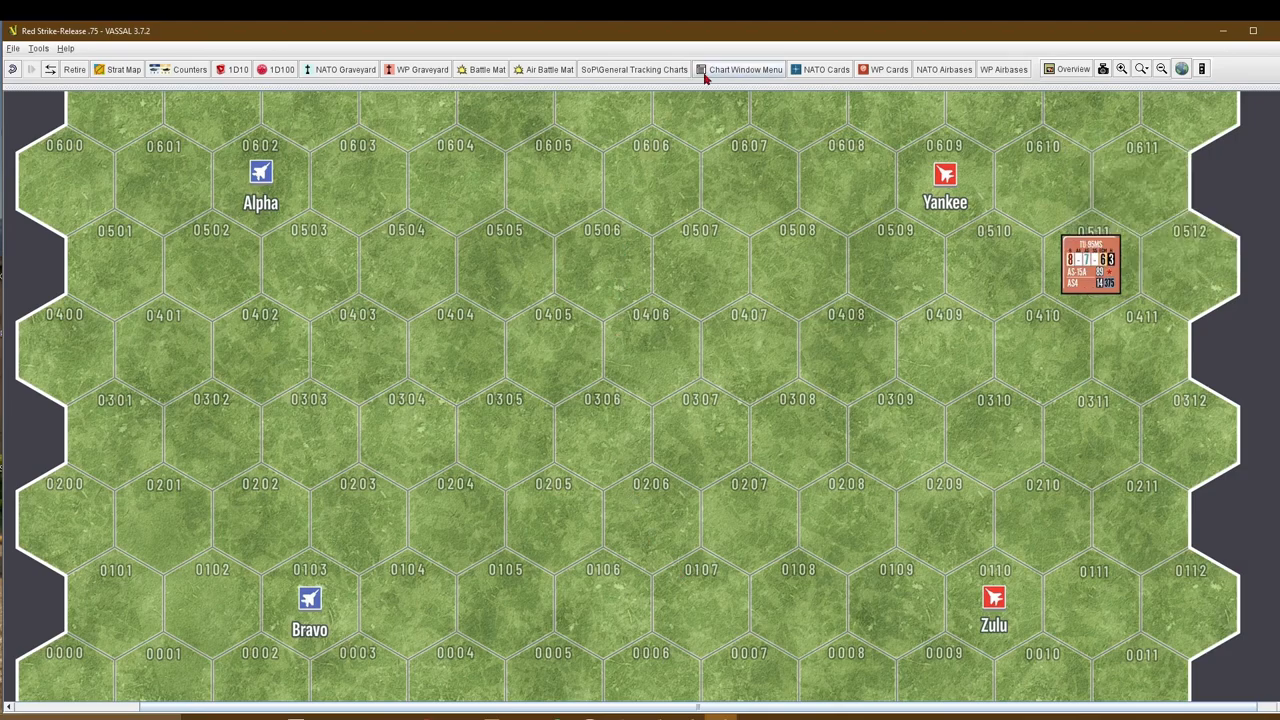
- Bring up the Missile Data chart showing the Warsaw Pact Missile Warhead & Hit Table
{"action": "left_click", "coordinate": [742, 68]}
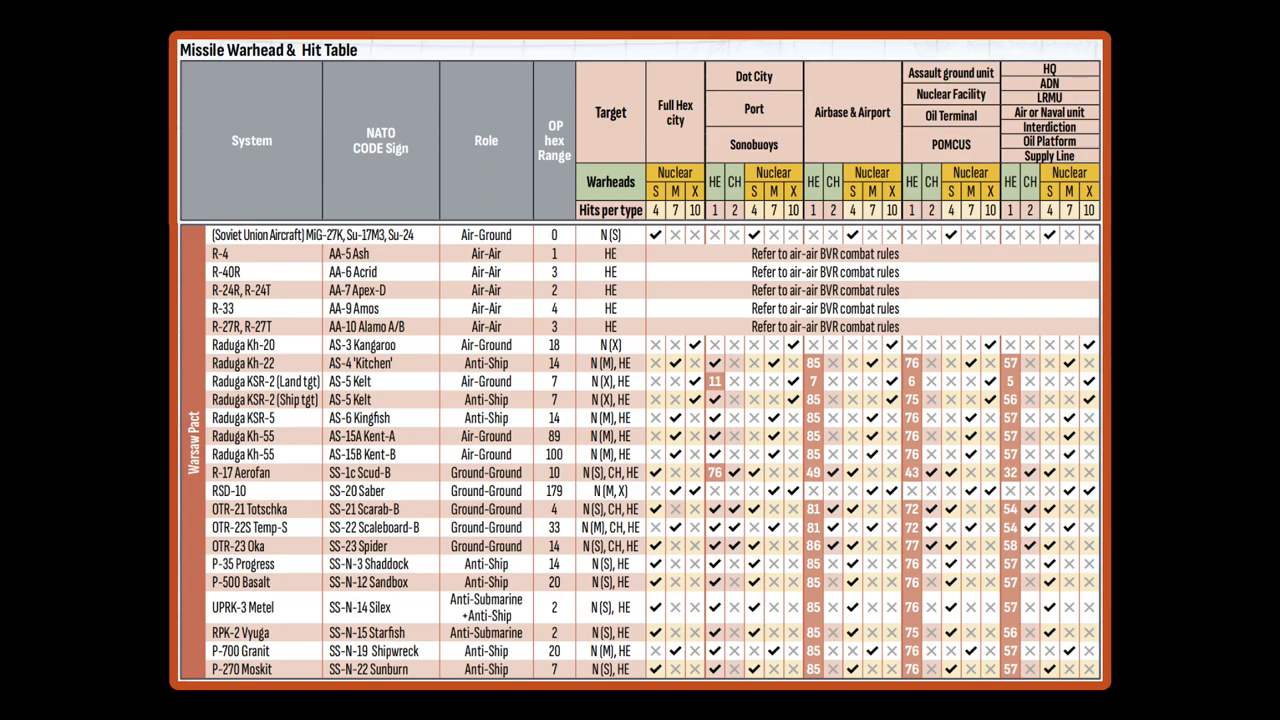
{"action": "left_click", "coordinate": [300, 364]}
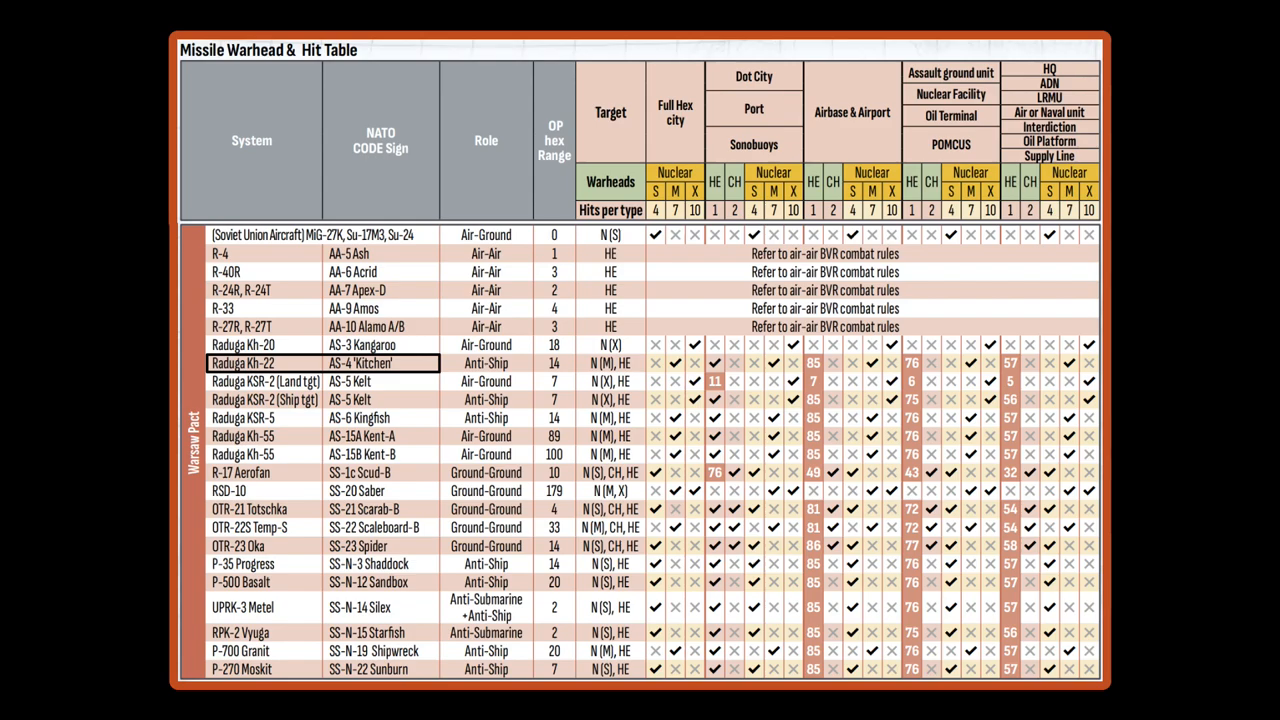
{"action": "left_click", "coordinate": [486, 364]}
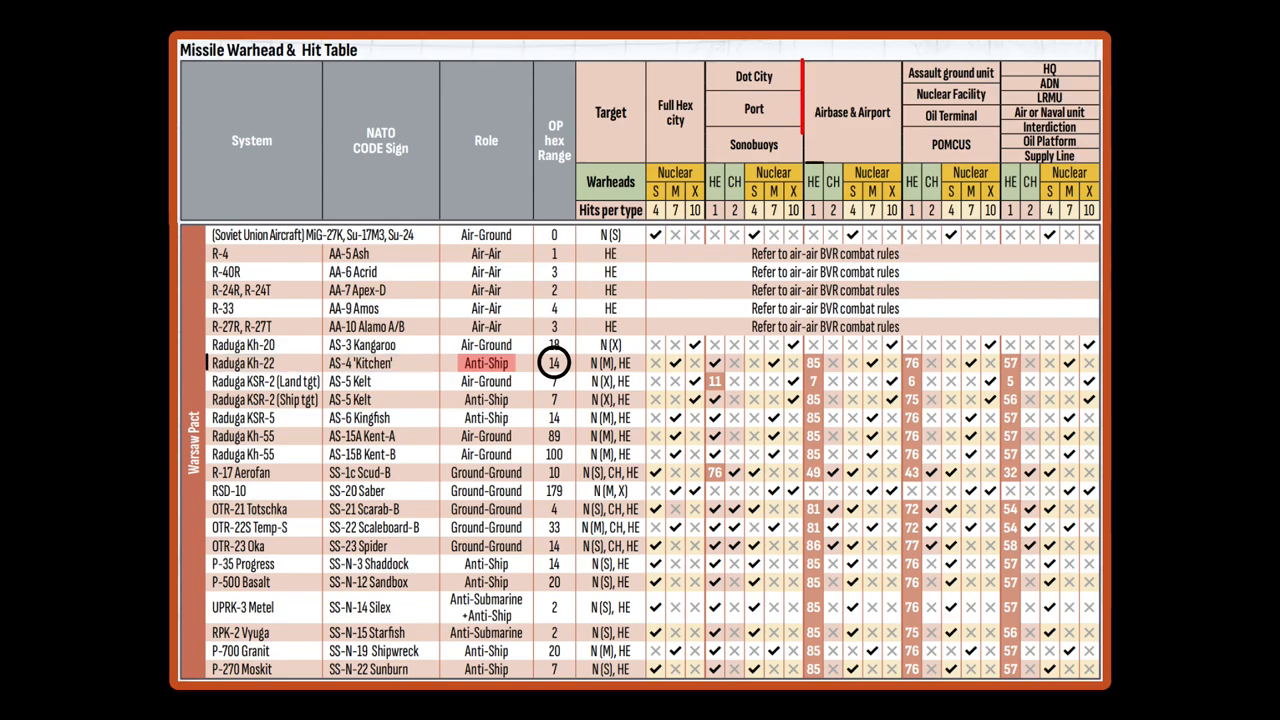
{"action": "left_click", "coordinate": [852, 112]}
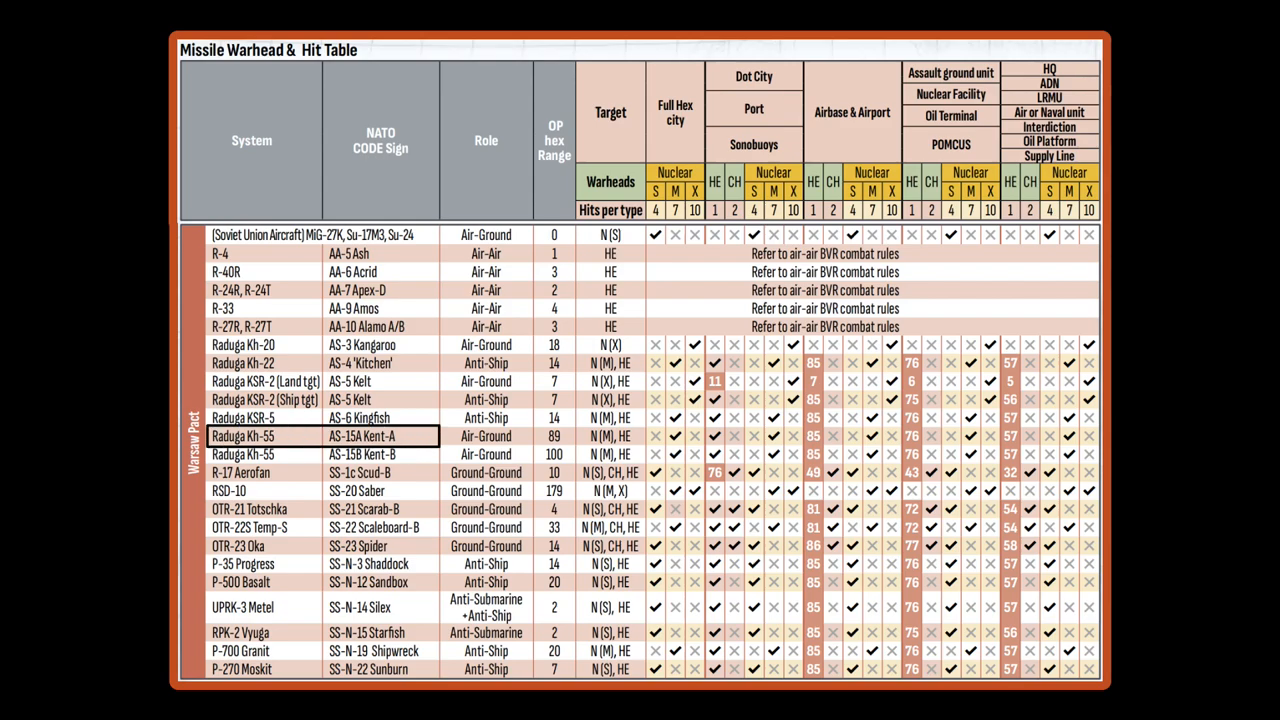
{"action": "double_click", "coordinate": [486, 436]}
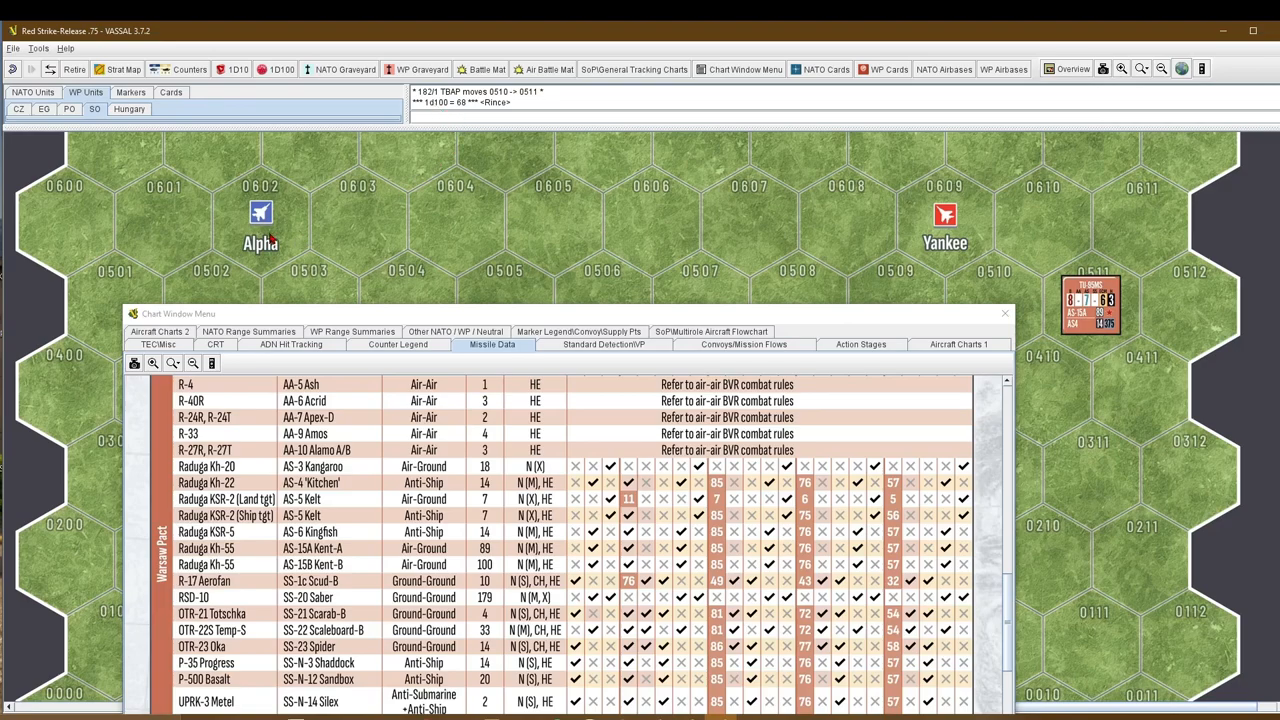
- Scroll to the hit-result and warhead-size legend and reopen the bomber counter's actions
{"action": "scroll", "scroll_direction": "down", "scroll_amount": 3}
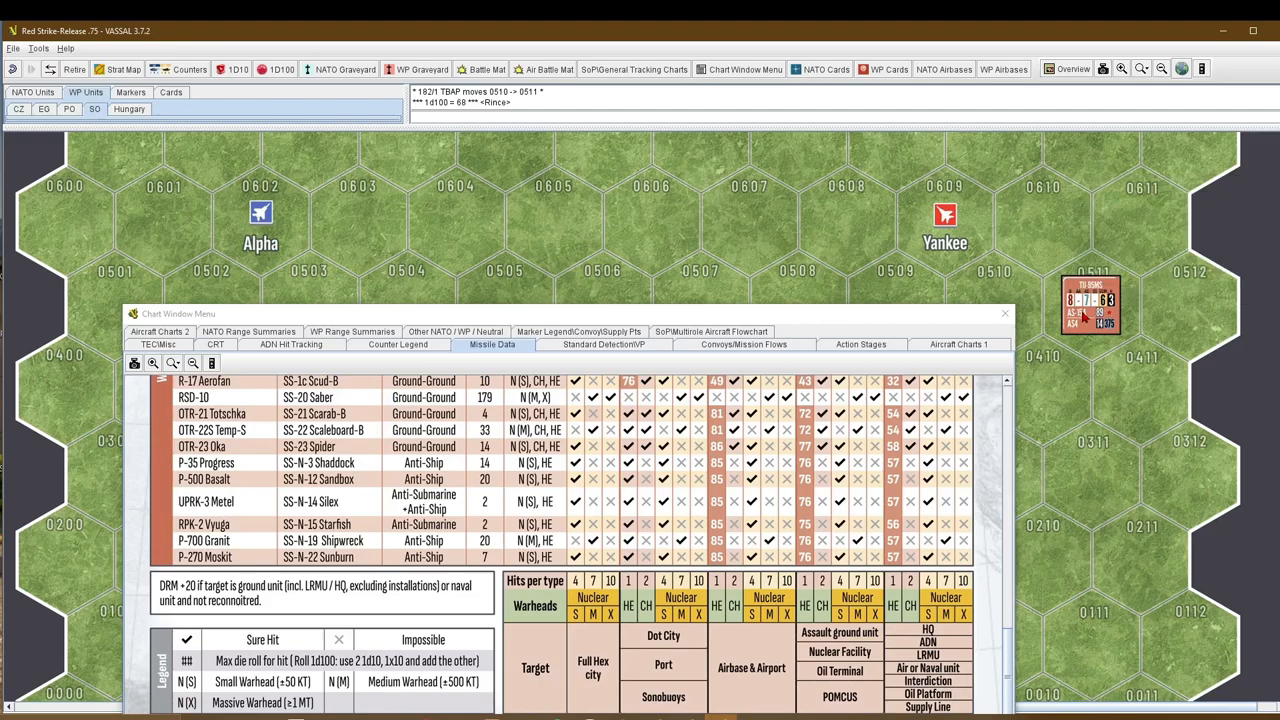
{"action": "right_click", "coordinate": [1090, 304]}
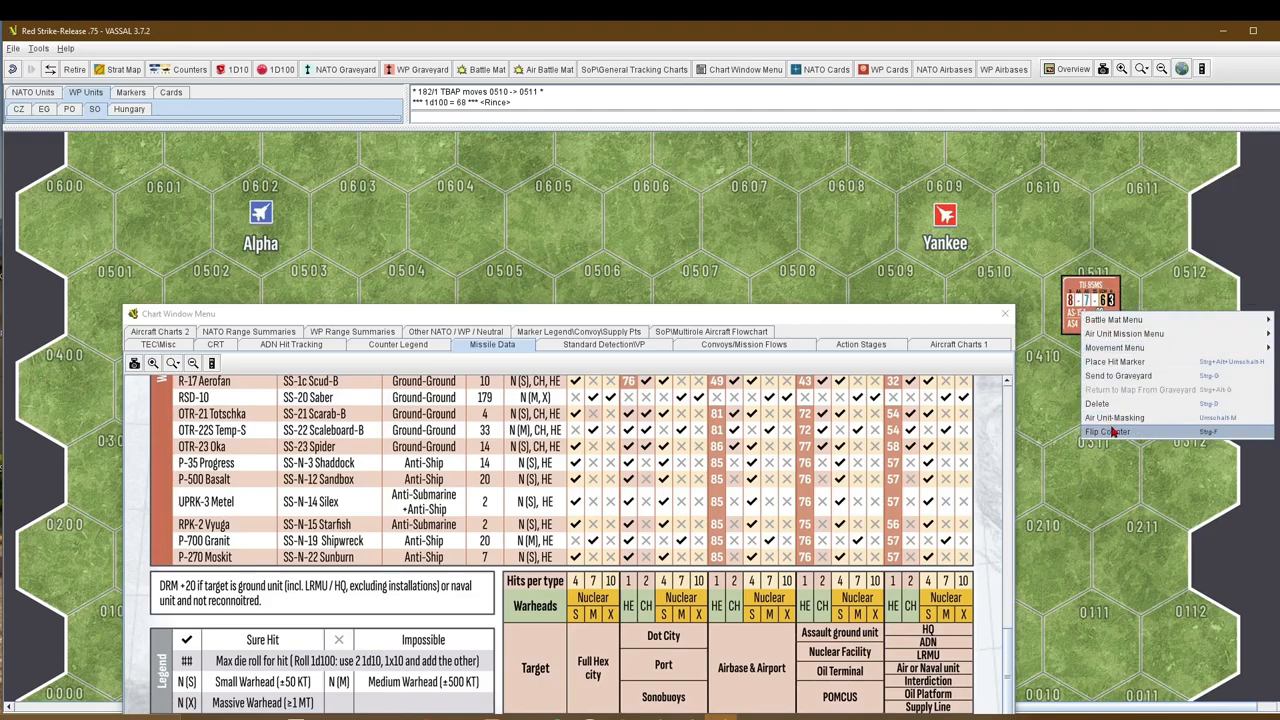